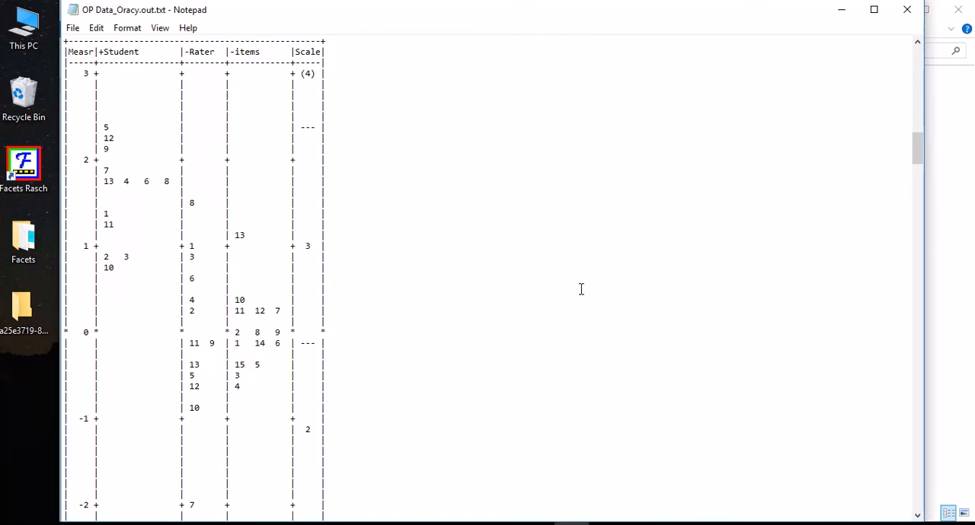
mouse_move(357, 260)
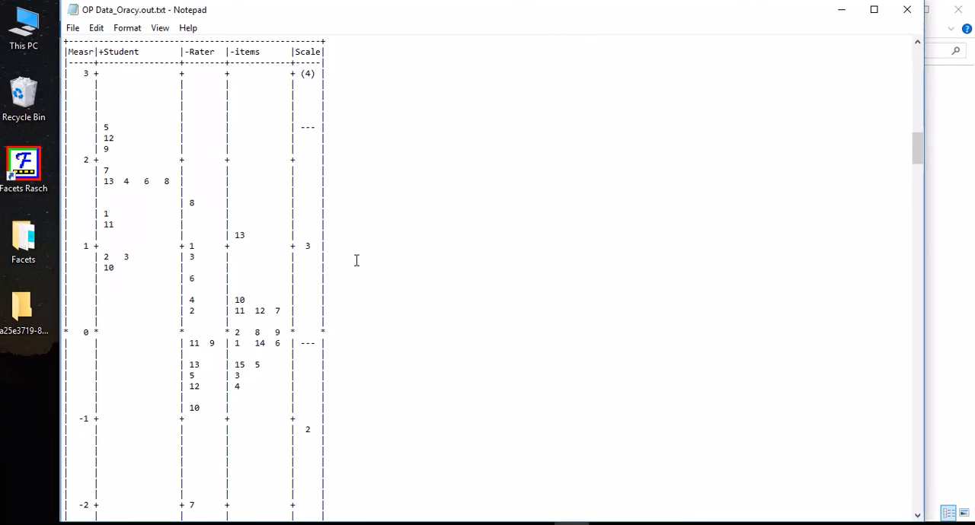
mouse_move(387, 241)
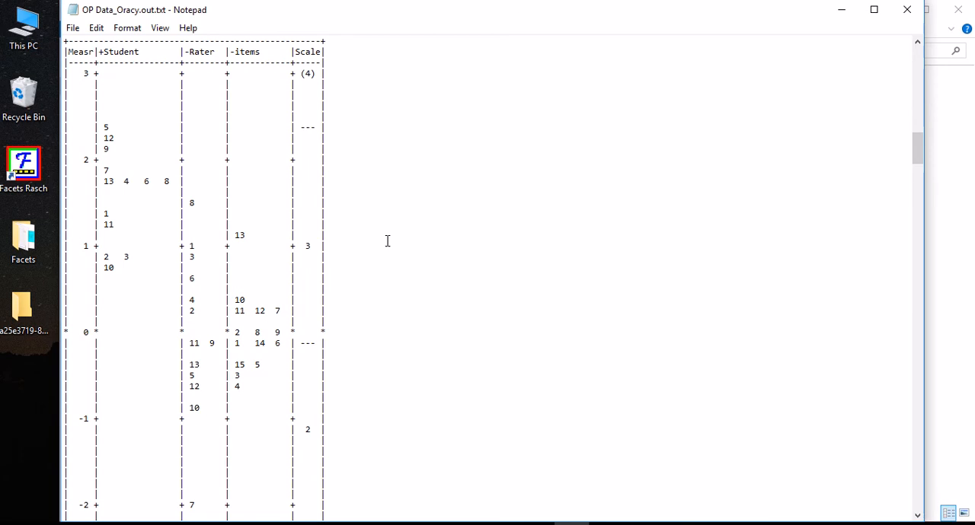
Scroll down past the variable map and Table 6 summaries to Table 7.1.1 Student Measurement Report.
scroll(down, 3)
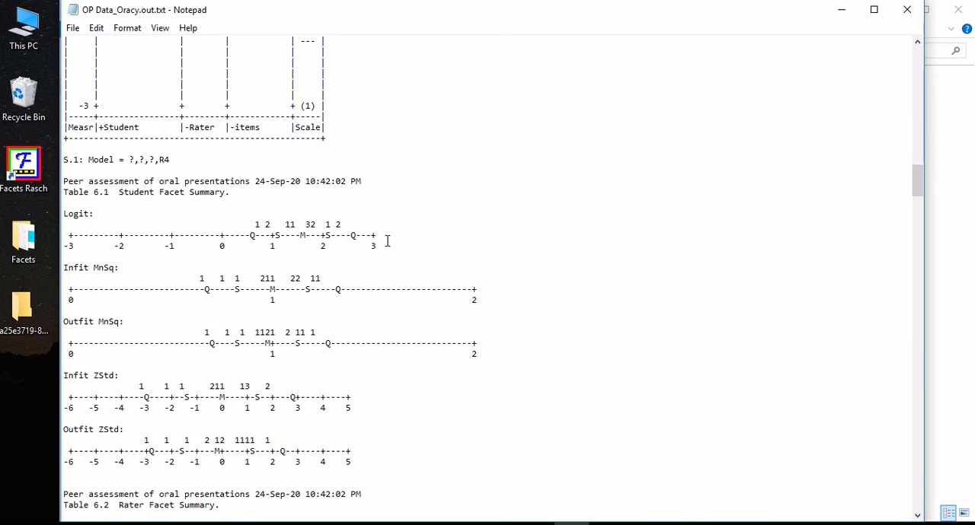
scroll(down, 3)
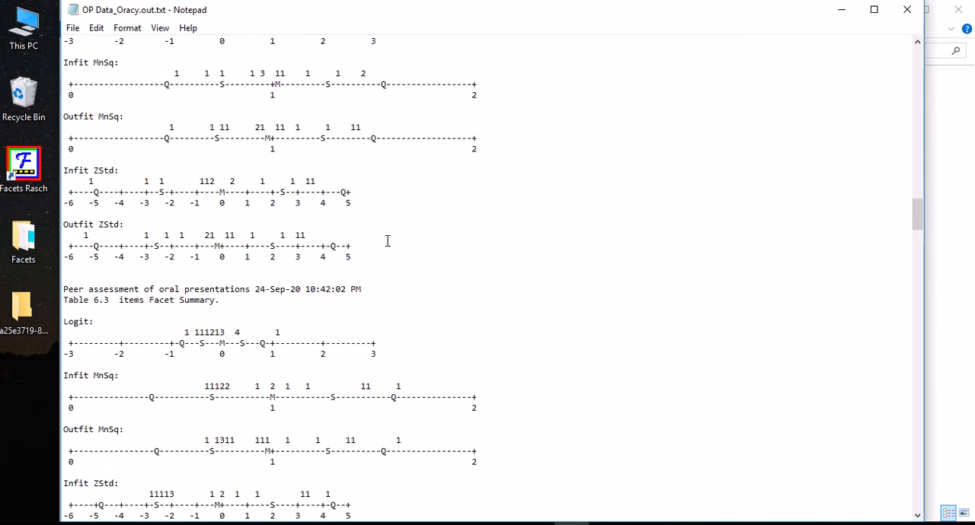
scroll(down, 3)
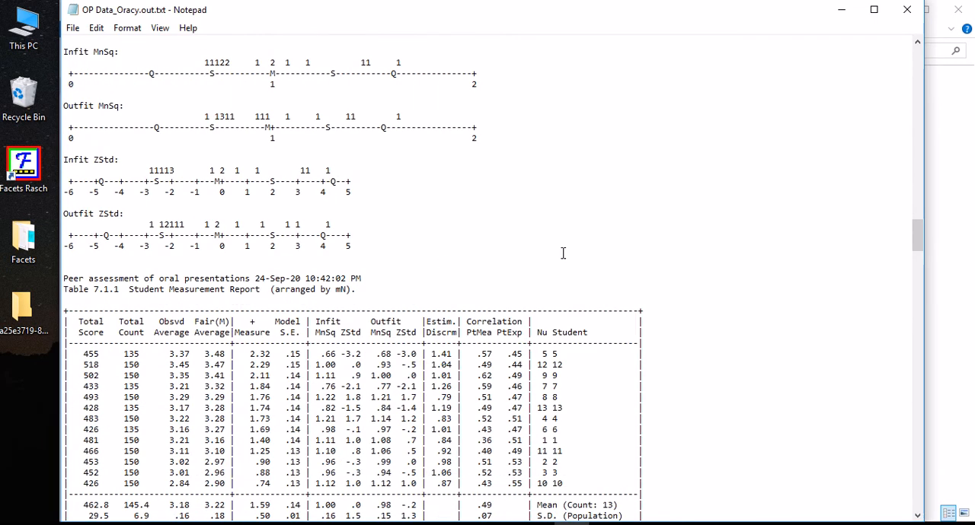
mouse_move(706, 249)
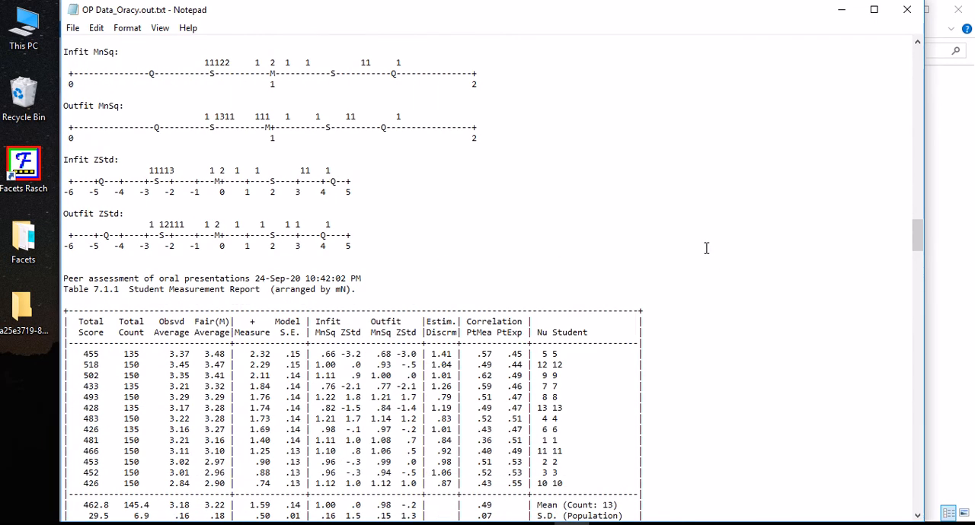
scroll(down, 3)
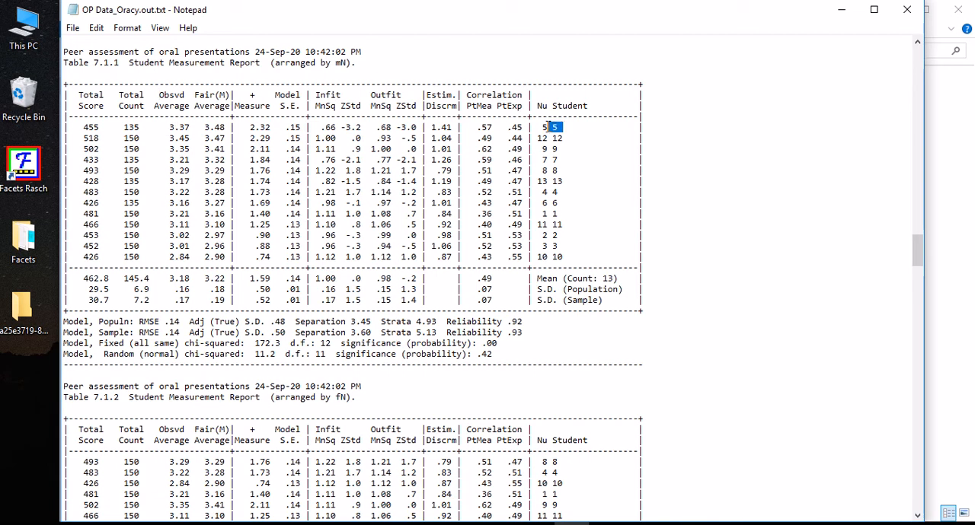
mouse_move(161, 129)
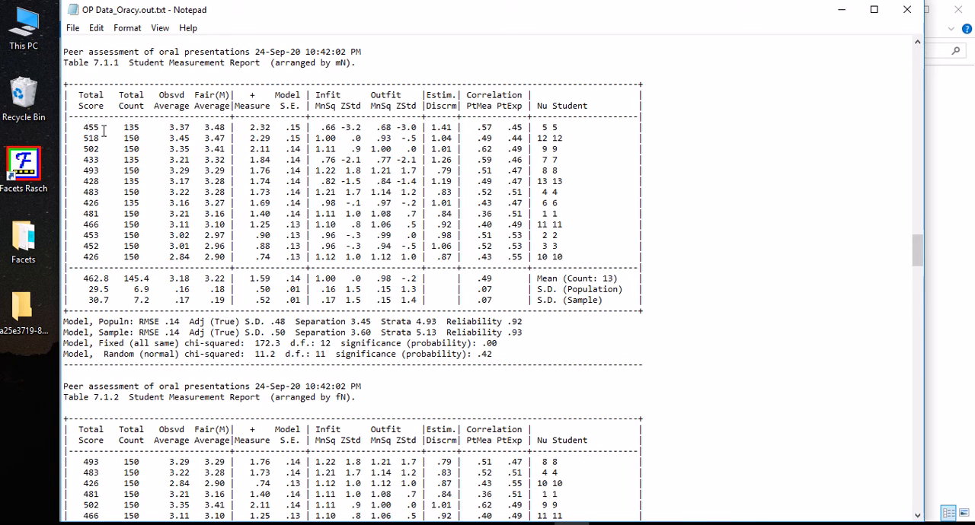
mouse_move(125, 125)
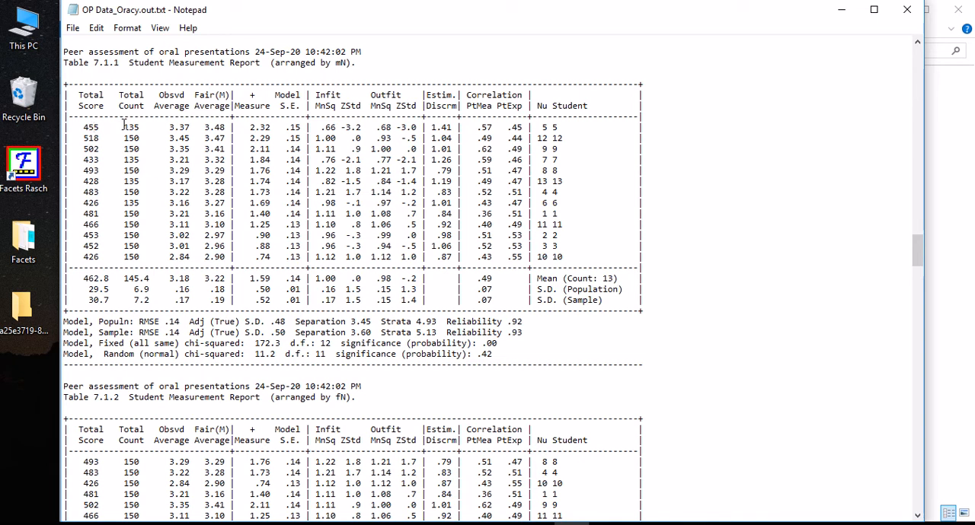
mouse_move(177, 138)
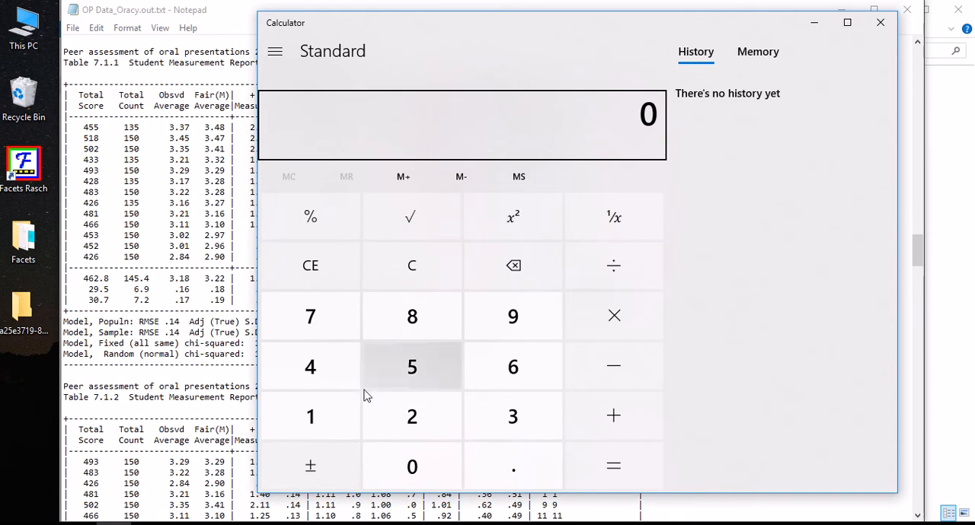
Compute 455 ÷ 135 = 3.37 in Calculator to reproduce the first student's observed average.
click(311, 366)
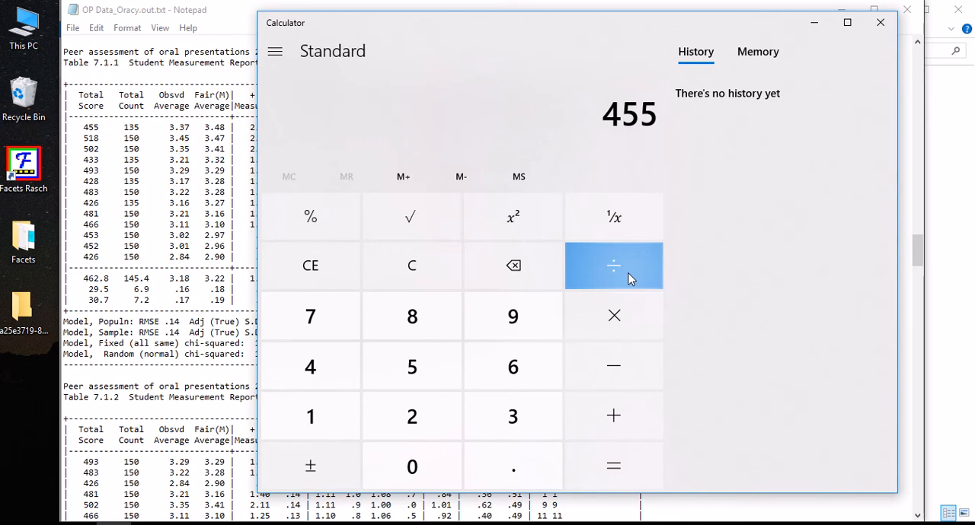
mouse_move(621, 268)
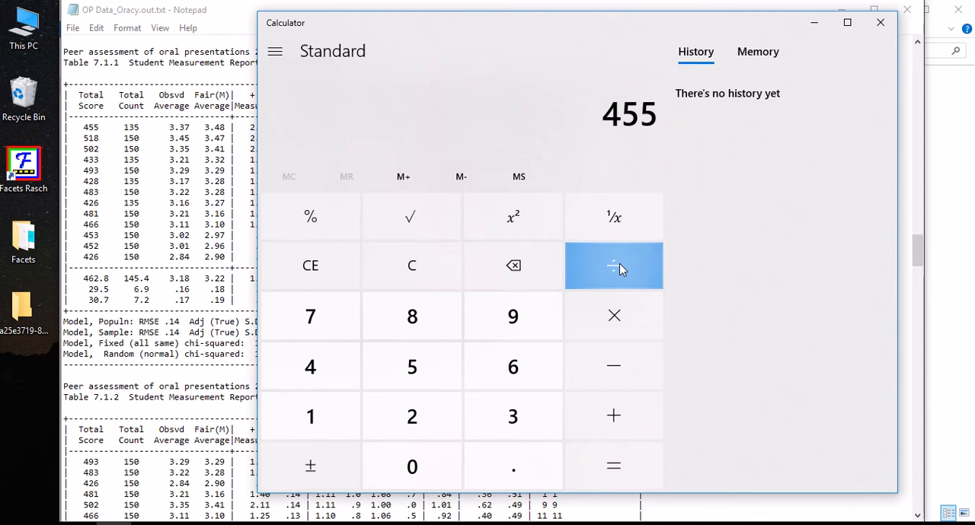
click(613, 265)
text(13)
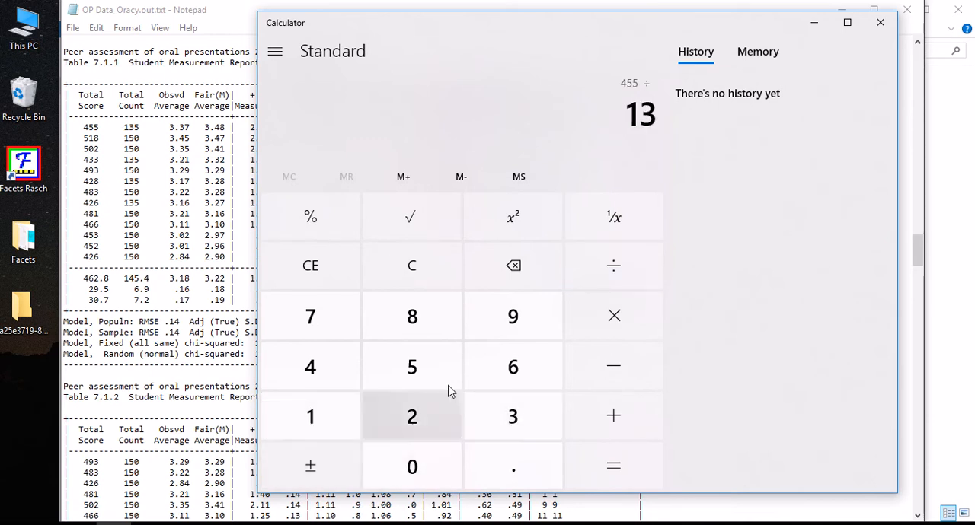
click(411, 366)
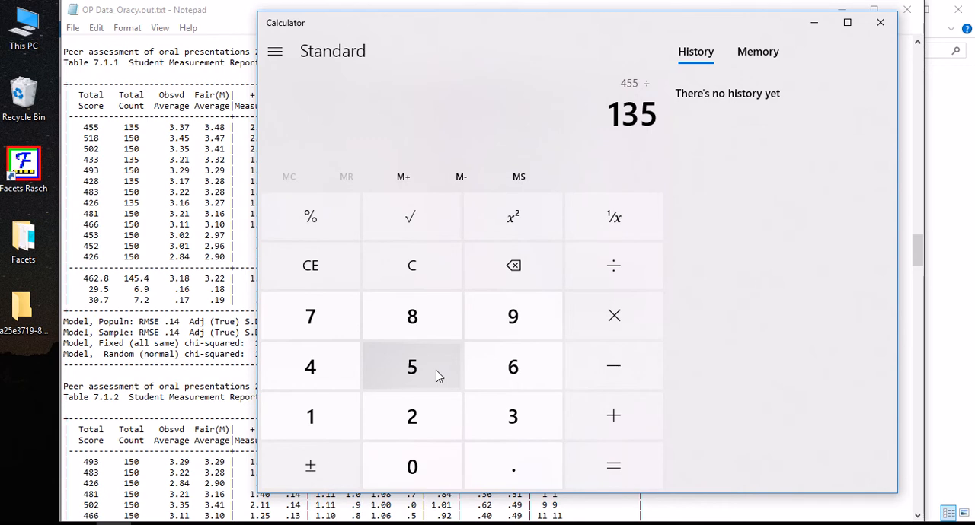
mouse_move(612, 466)
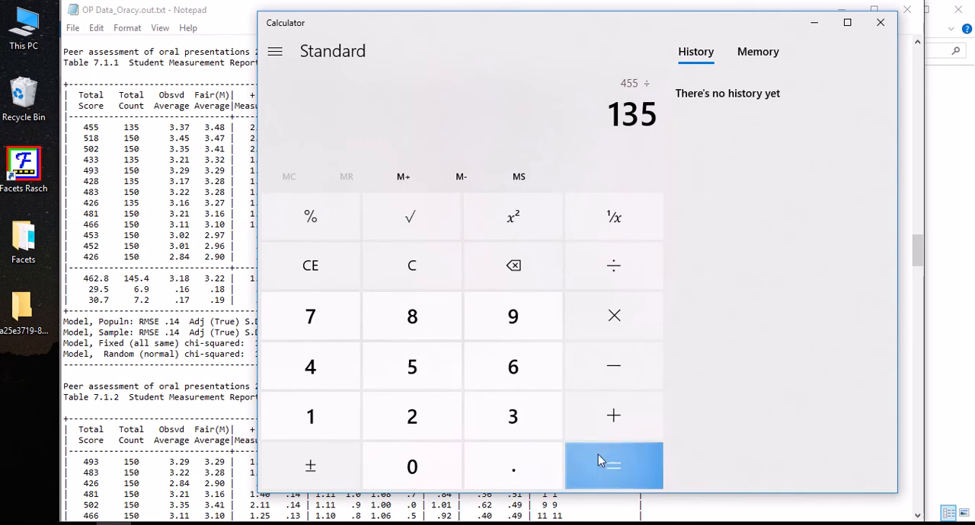
click(613, 466)
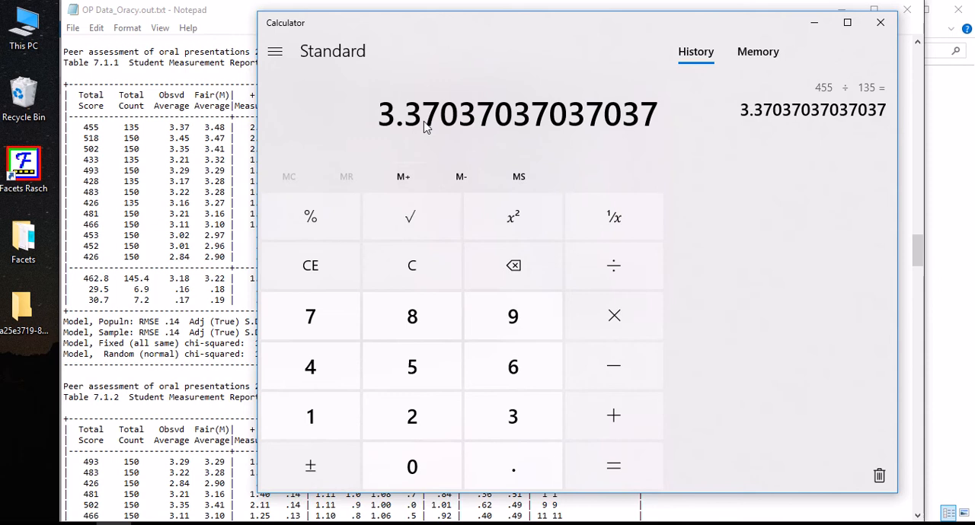
mouse_move(297, 145)
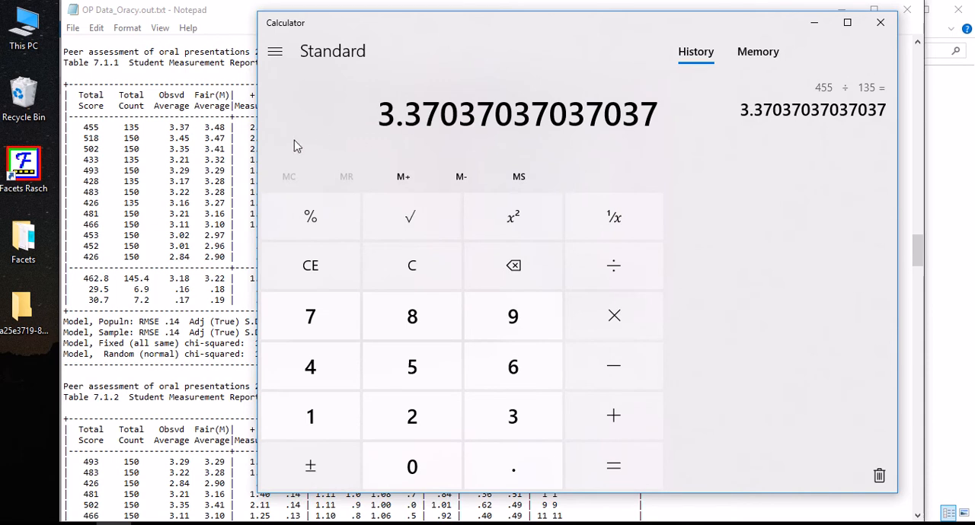
mouse_move(813, 22)
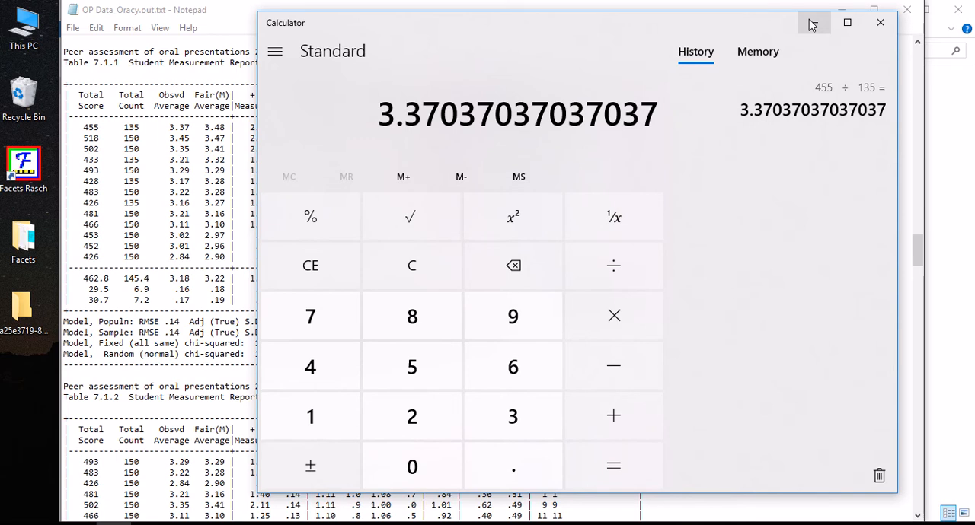
mouse_move(188, 127)
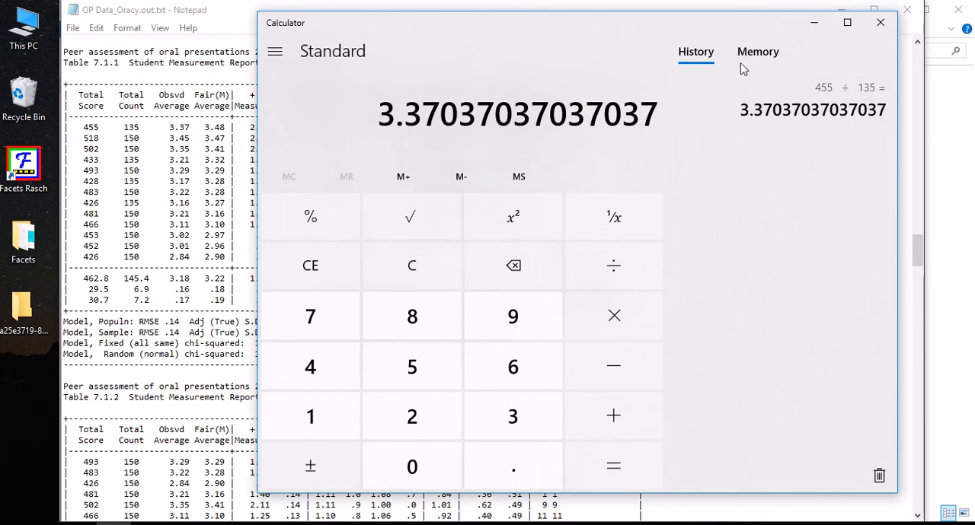
mouse_move(813, 22)
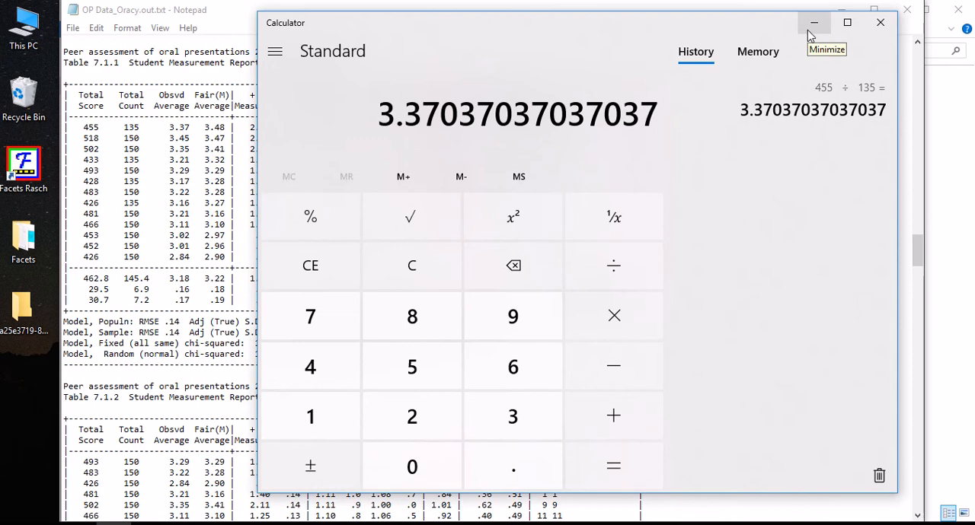
mouse_move(445, 126)
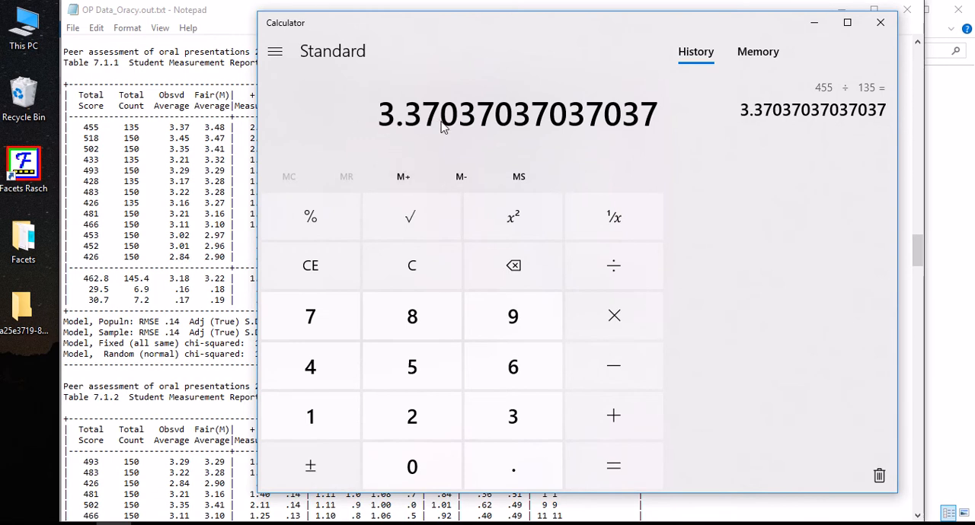
mouse_move(416, 131)
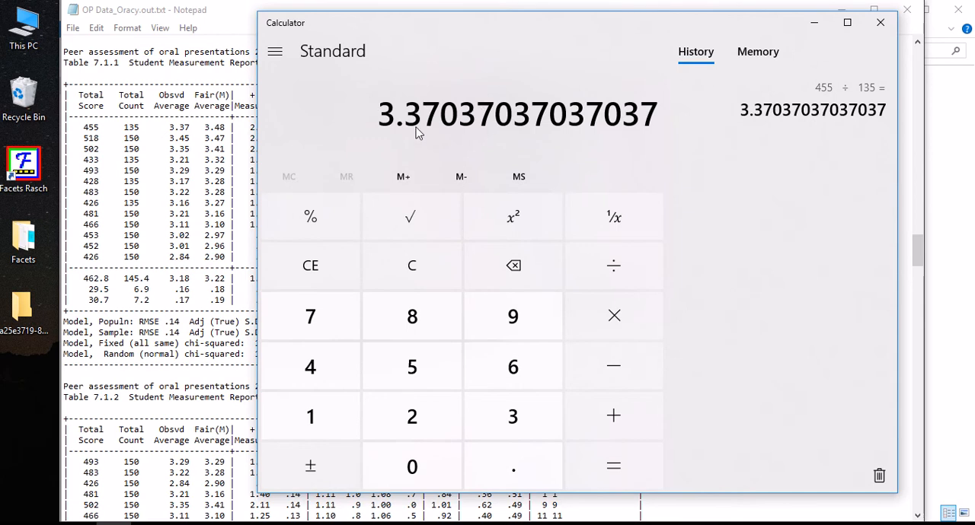
mouse_move(813, 21)
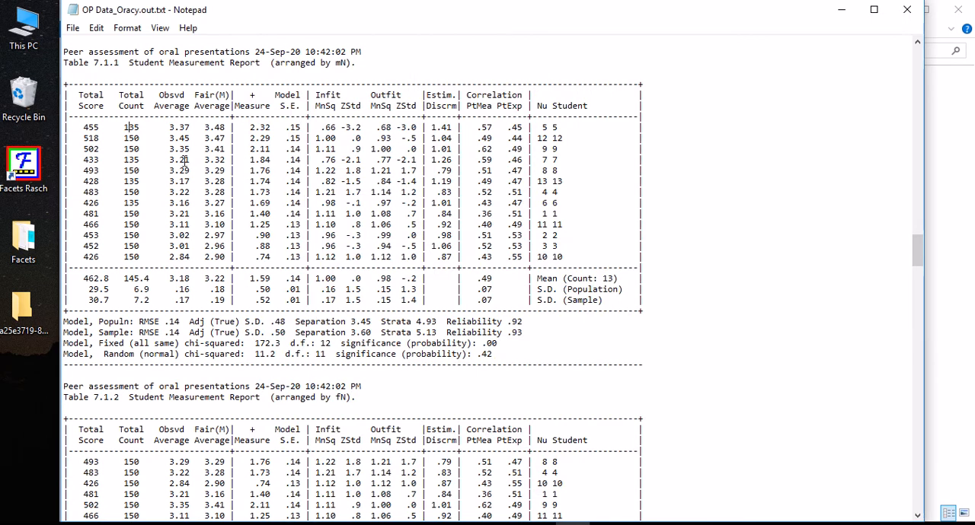
double_click(205, 95)
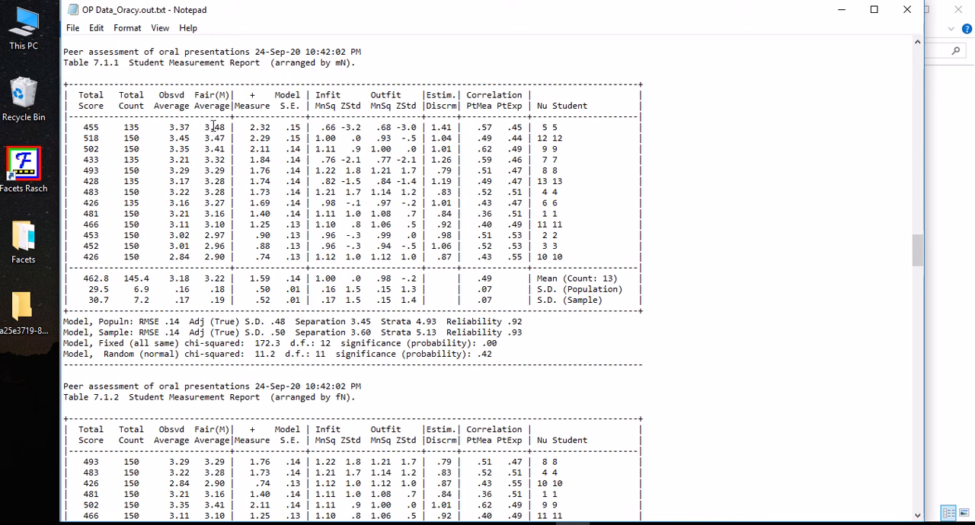
mouse_move(167, 130)
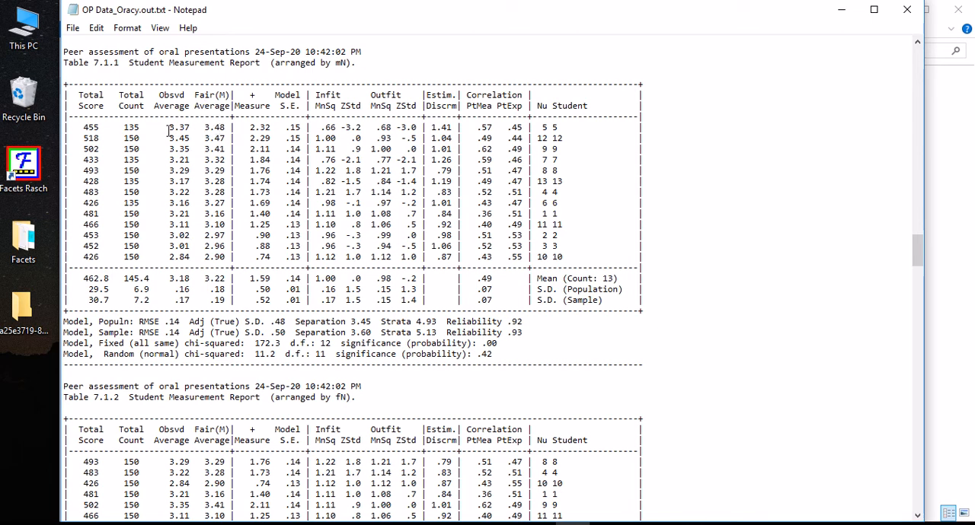
double_click(177, 127)
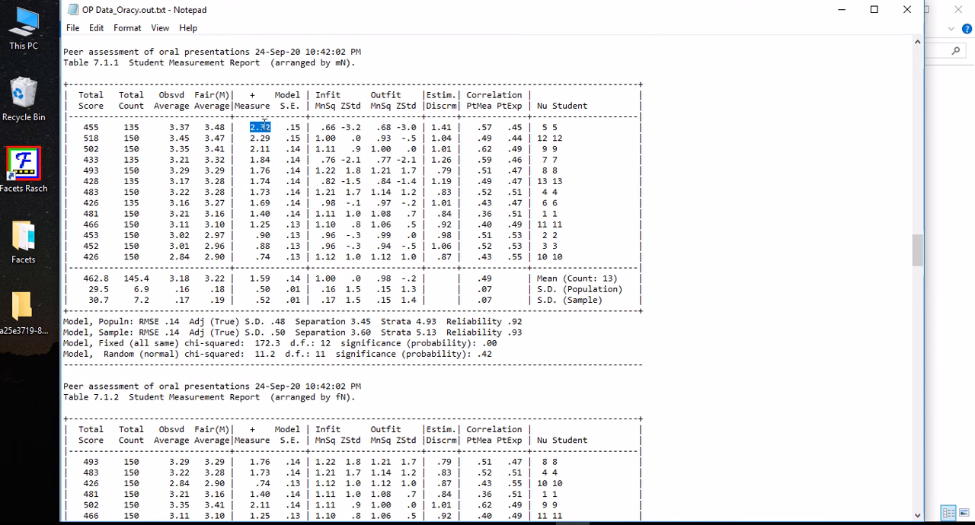
click(259, 128)
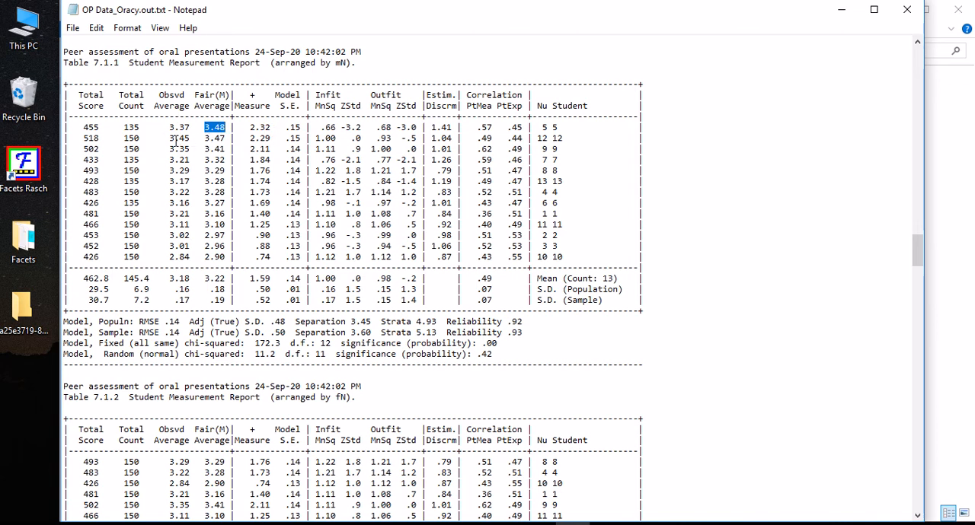
click(173, 138)
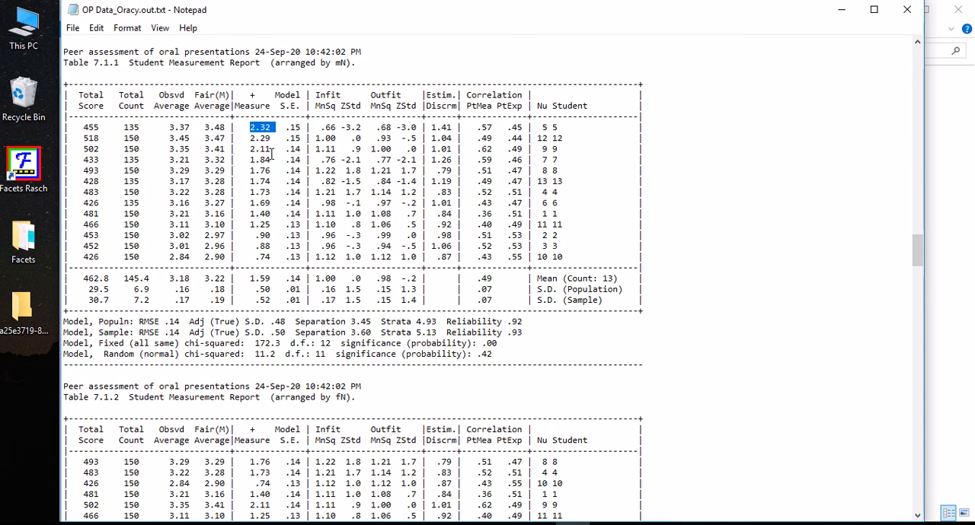
Scroll back up through the variable map to the Rater and Table 6.3 Items facet summary charts.
scroll(up, 3)
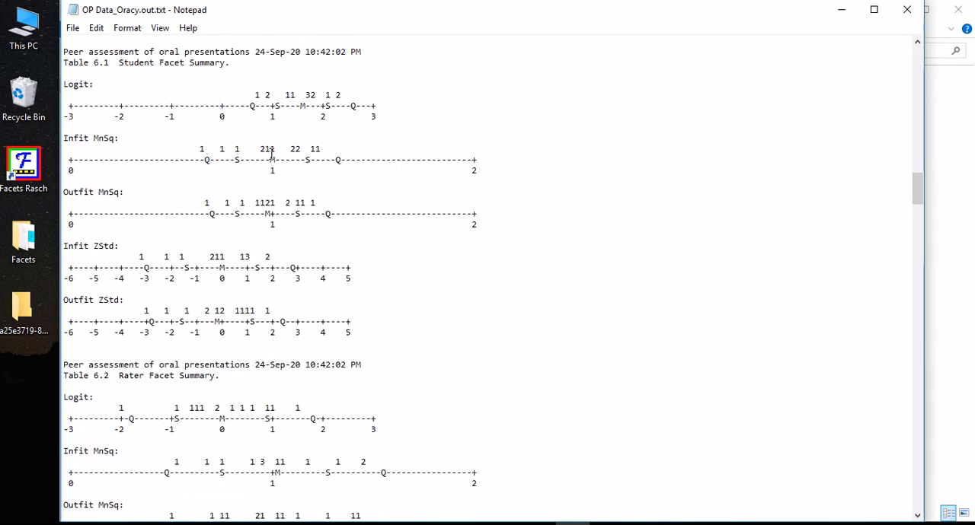
scroll(up, 3)
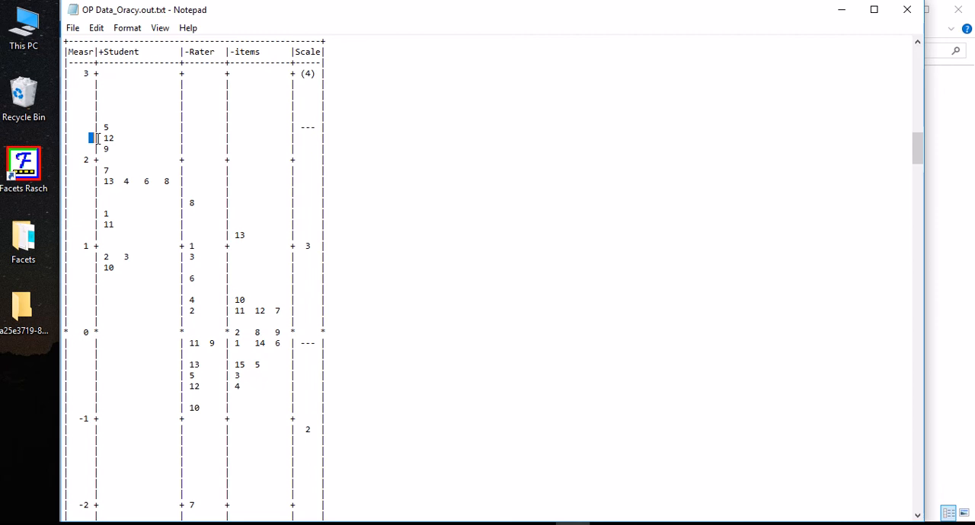
double_click(108, 138)
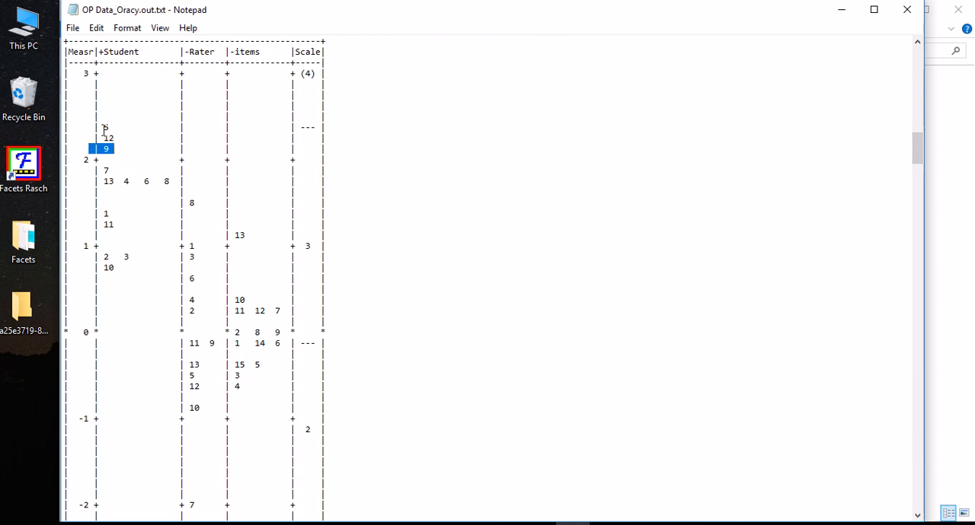
mouse_move(153, 177)
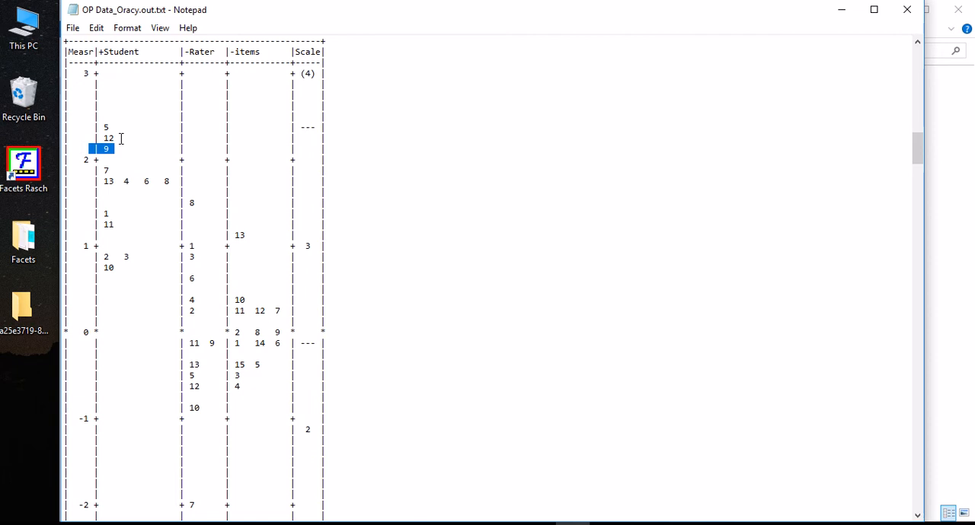
scroll(down, 3)
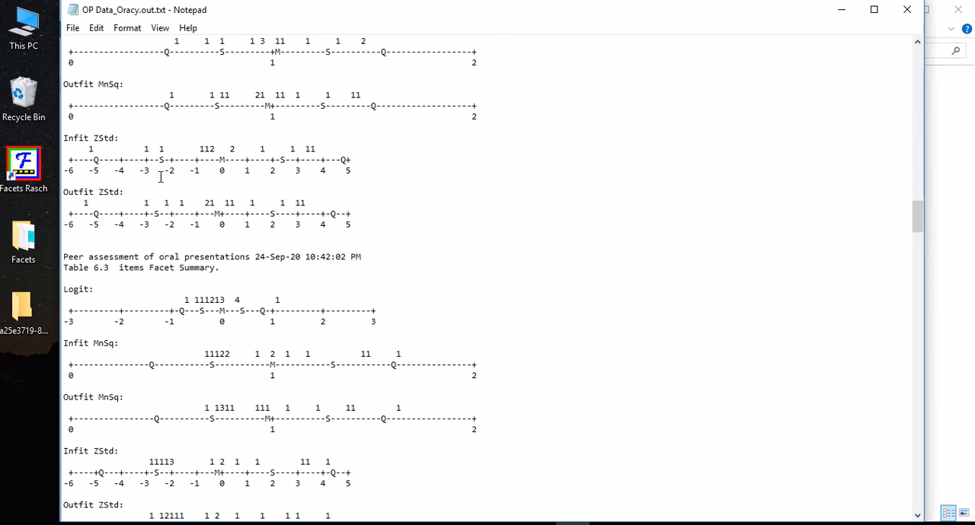
Scroll to Table 7.1.1 and highlight a word in the Infit/Outfit fit statistics header.
scroll(down, 3)
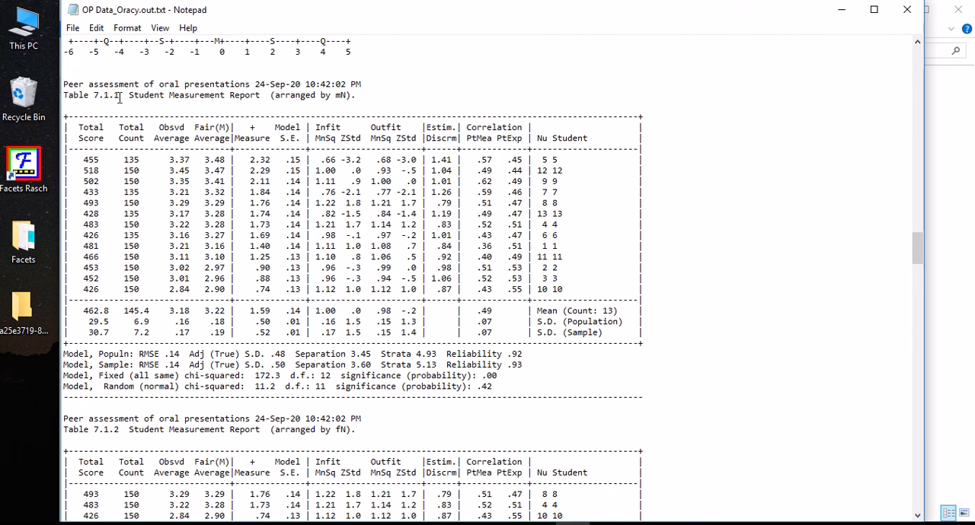
mouse_move(256, 207)
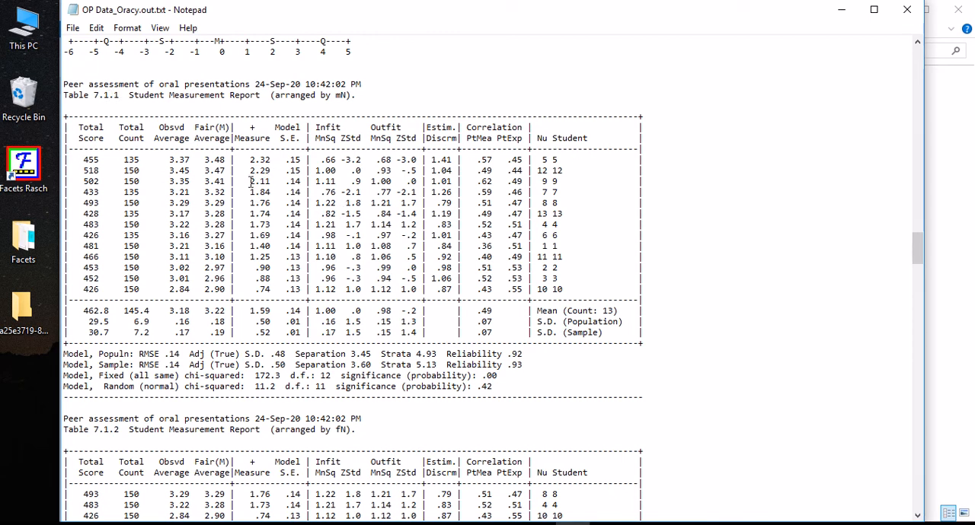
mouse_move(259, 295)
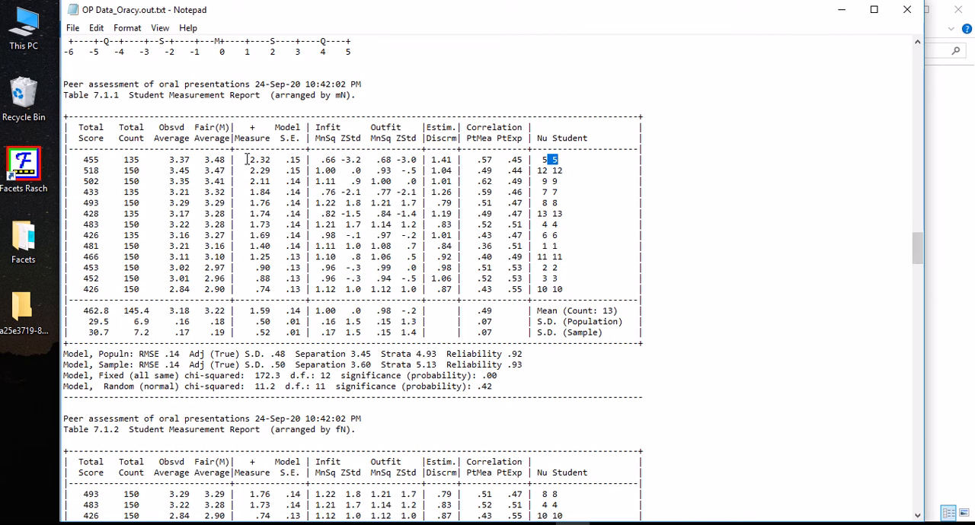
mouse_move(283, 143)
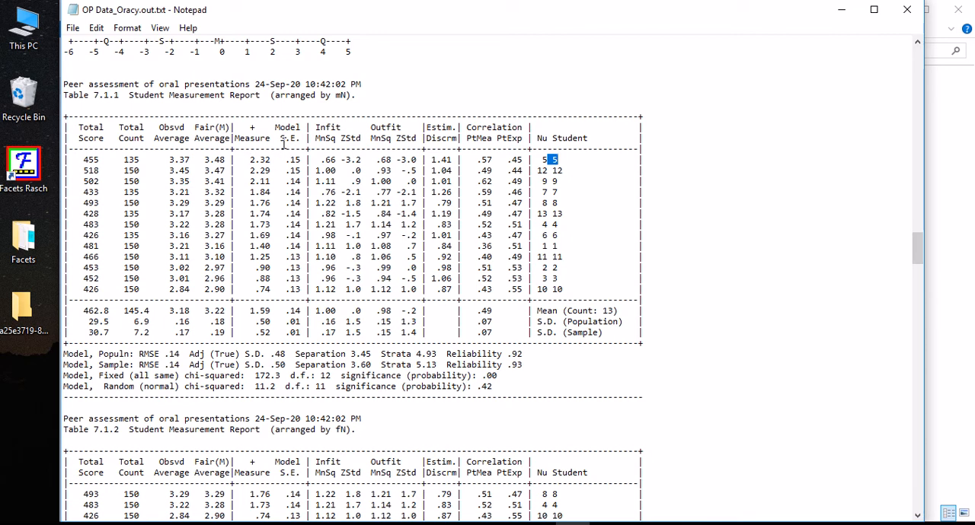
mouse_move(290, 297)
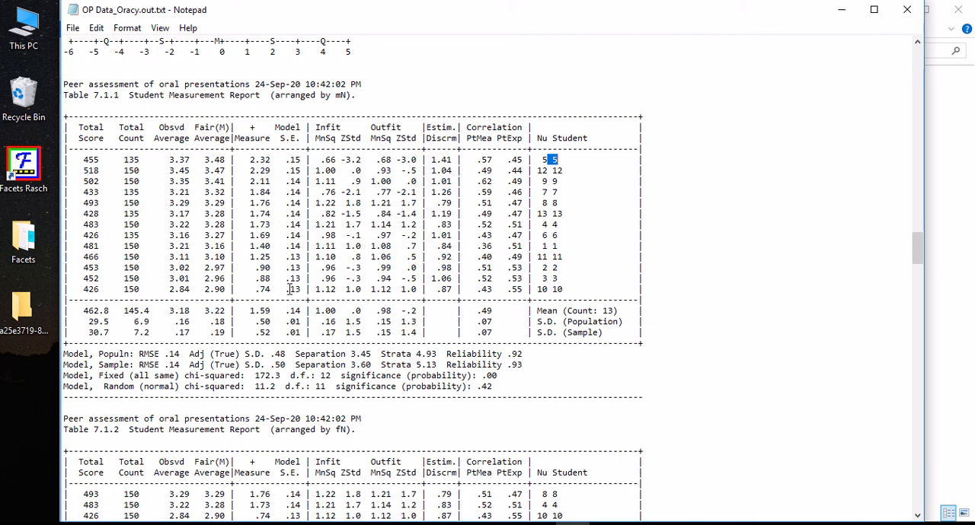
mouse_move(289, 161)
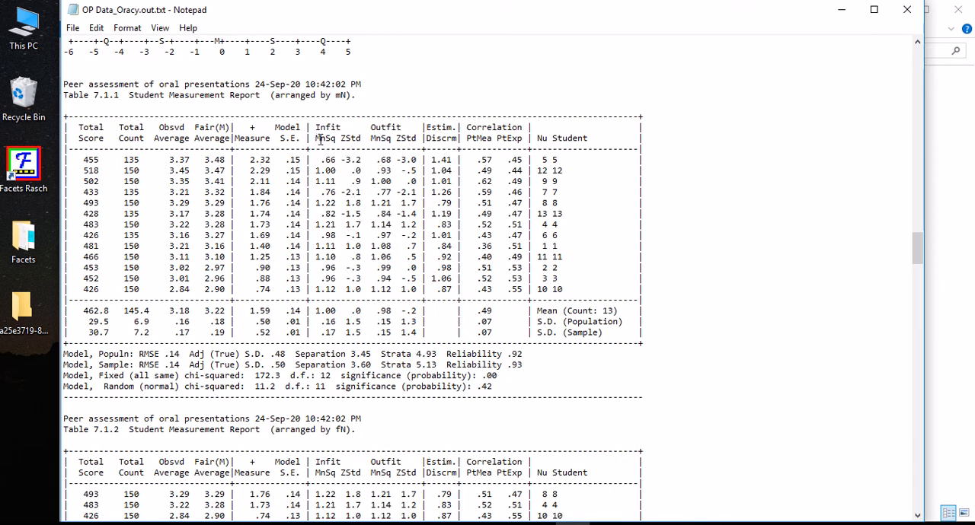
mouse_move(380, 125)
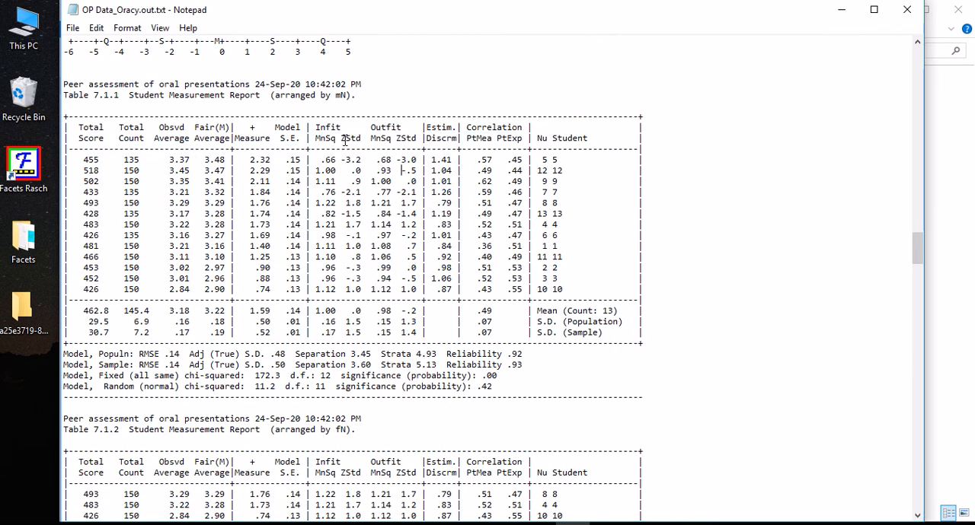
double_click(405, 139)
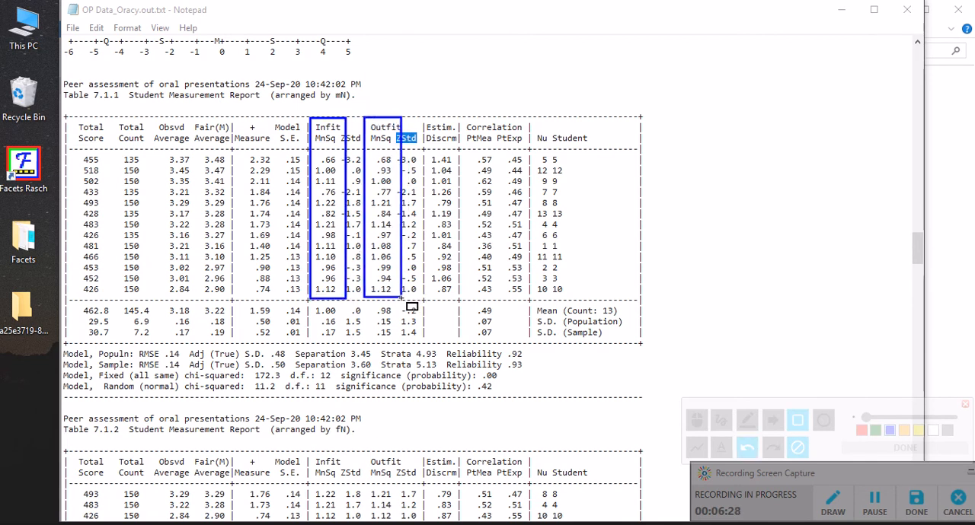
mouse_move(724, 220)
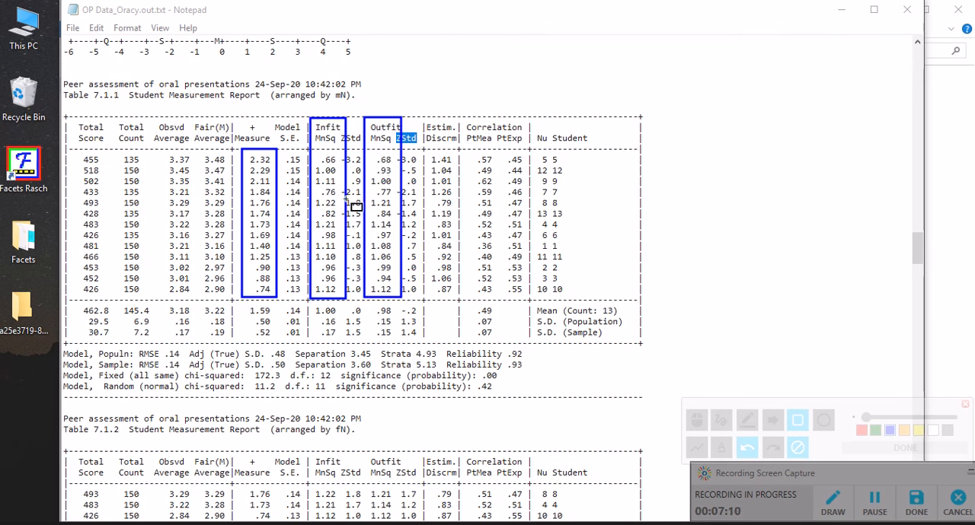
mouse_move(404, 246)
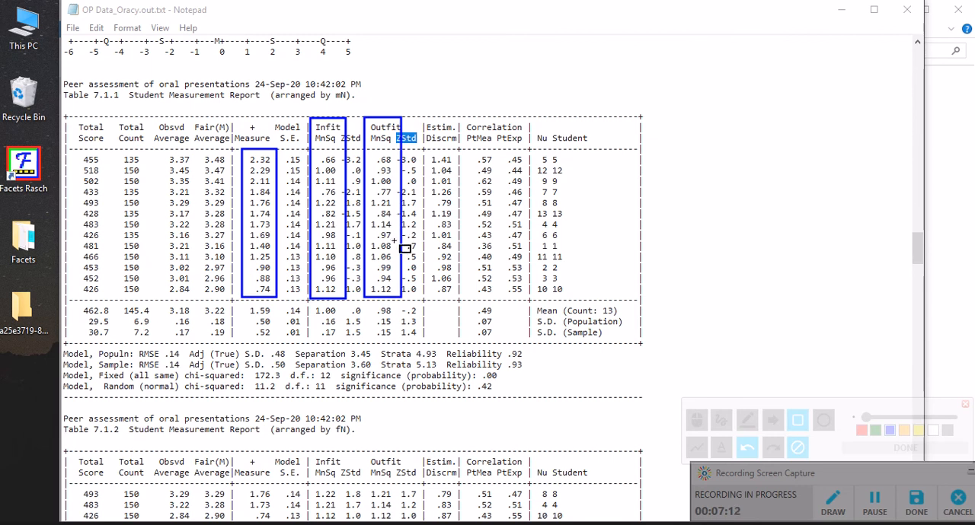
mouse_move(347, 180)
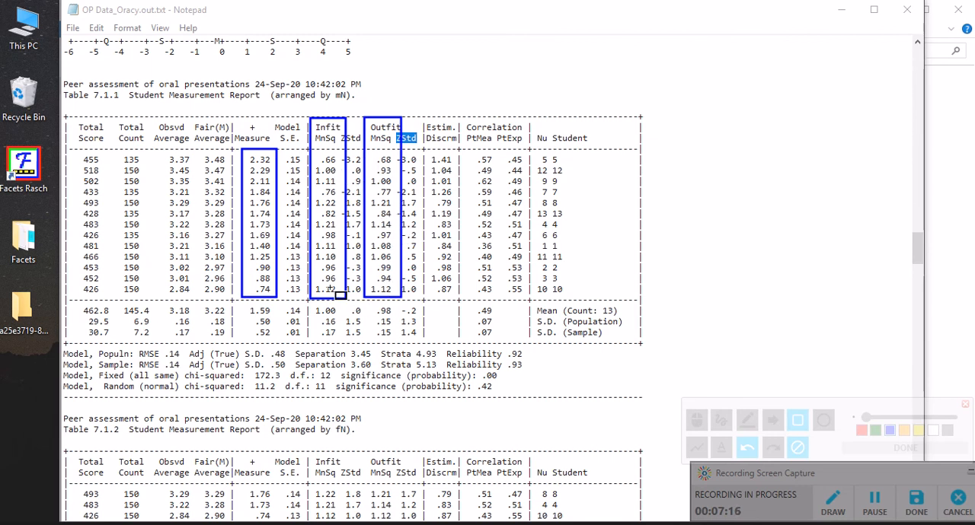
mouse_move(393, 281)
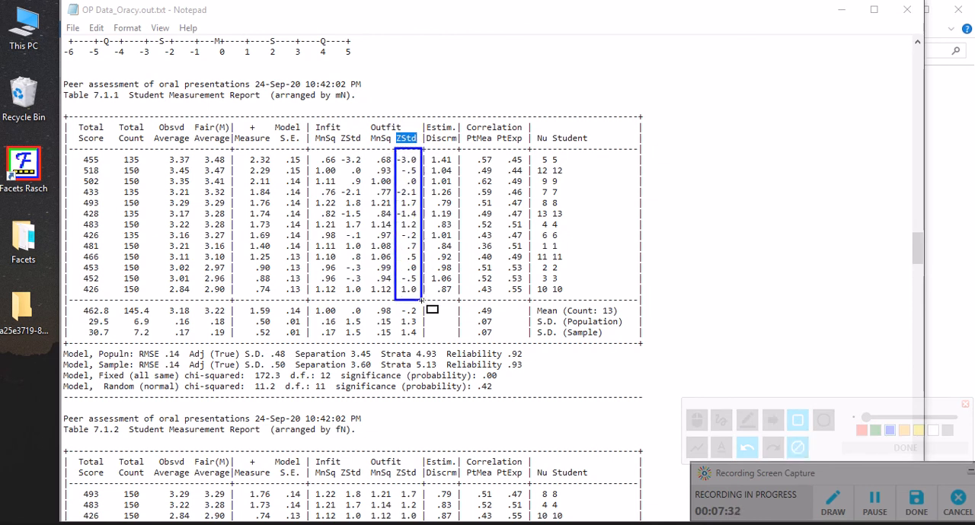
mouse_move(352, 164)
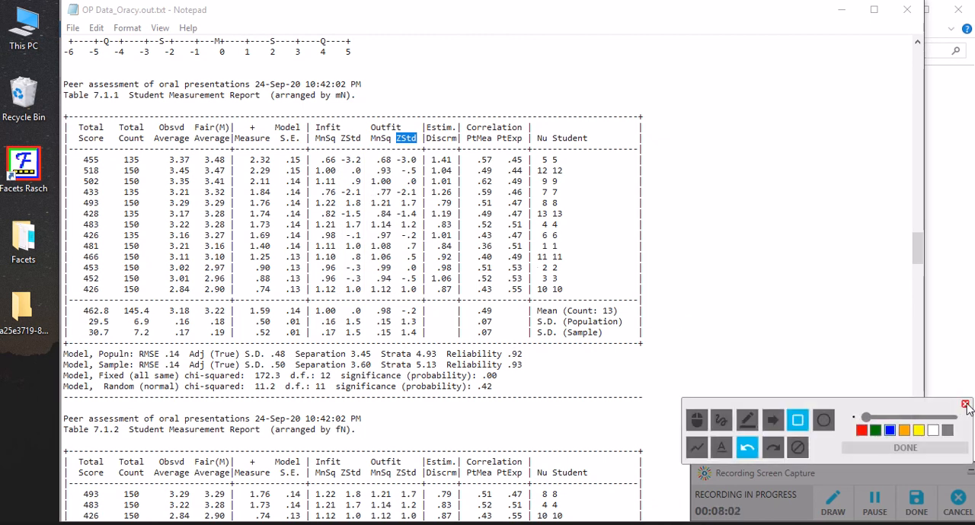
Close the drawing palette, scroll to Table 7.1.2 arranged by fN, and start screen drawing.
click(966, 405)
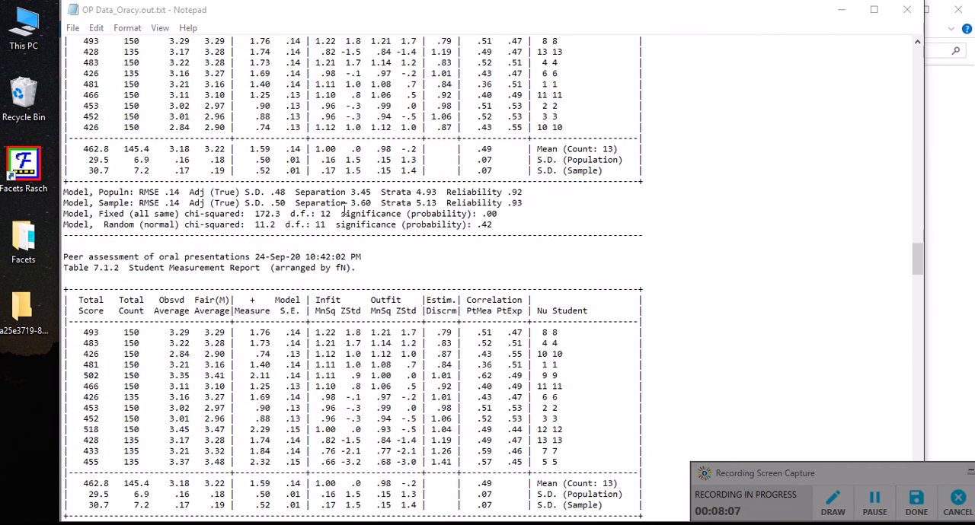
scroll(down, 3)
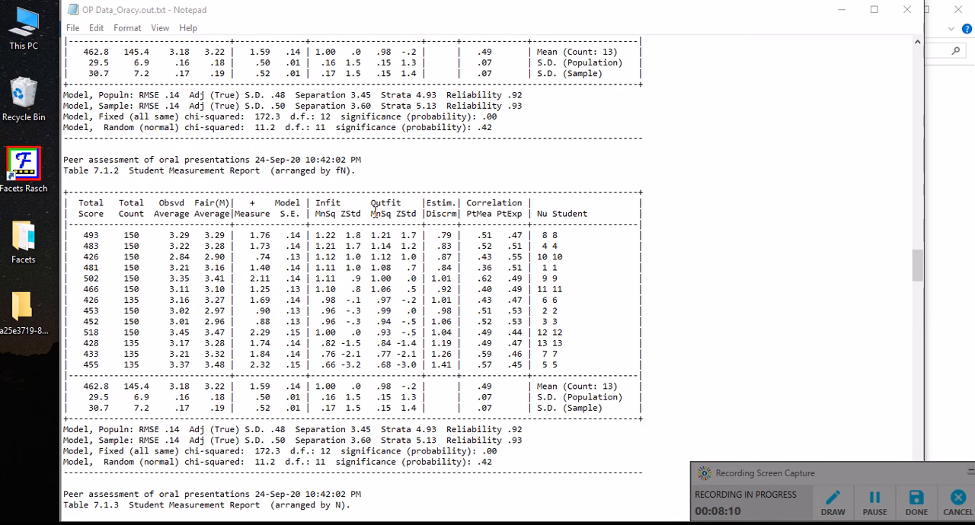
scroll(down, 3)
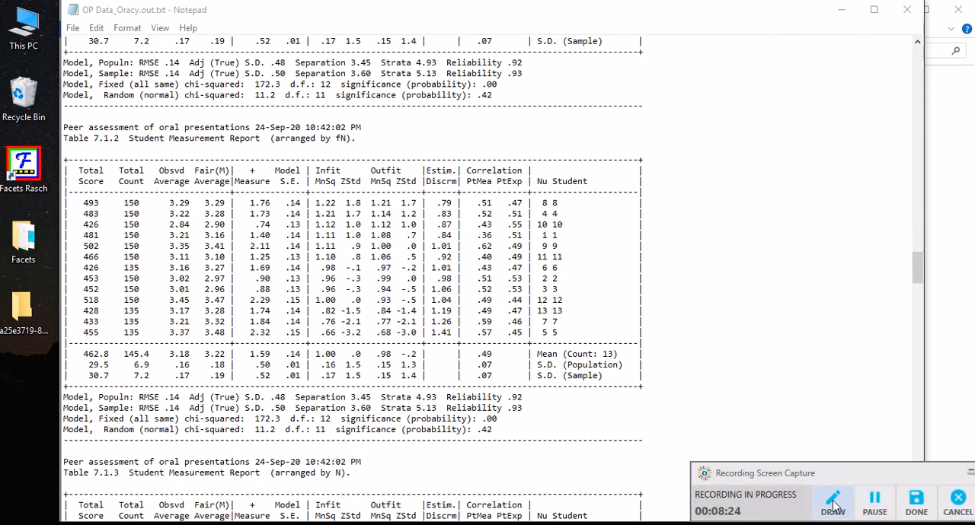
click(831, 502)
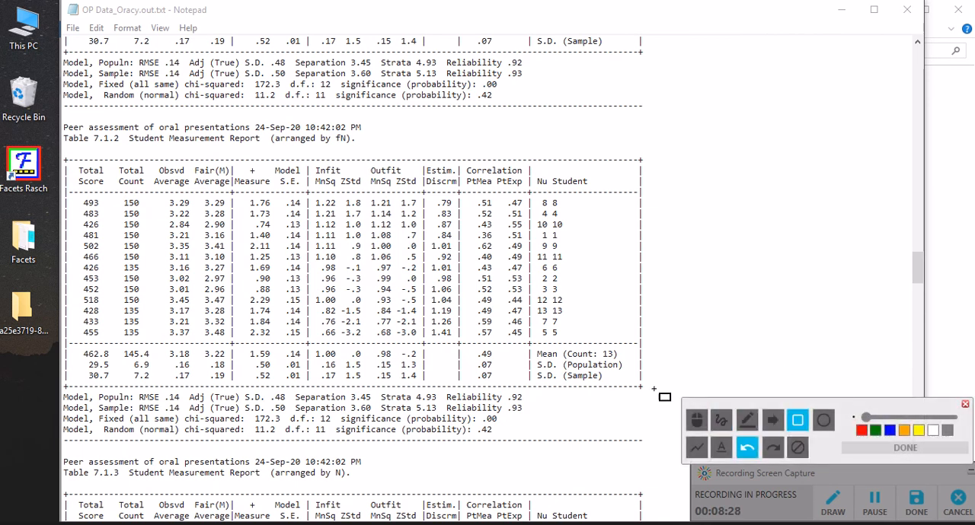
drag(369, 161, 399, 361)
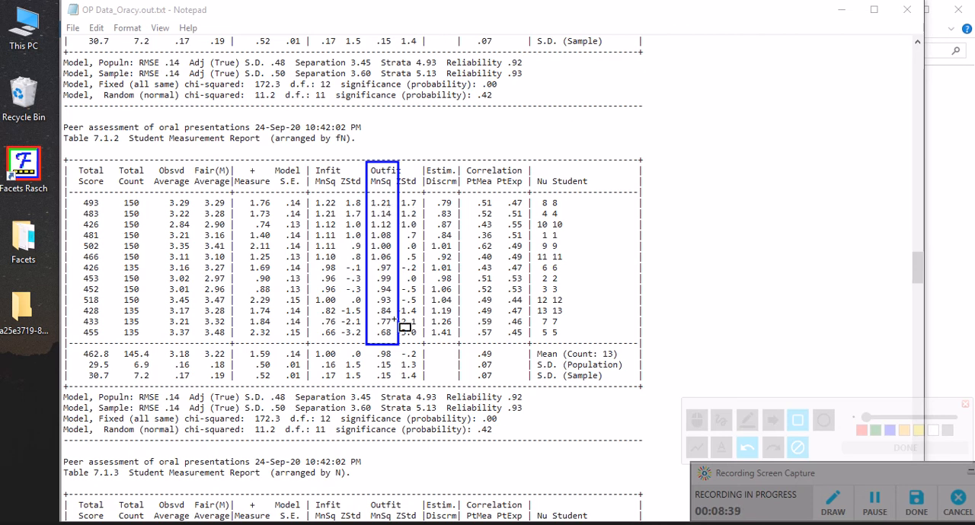
mouse_move(390, 347)
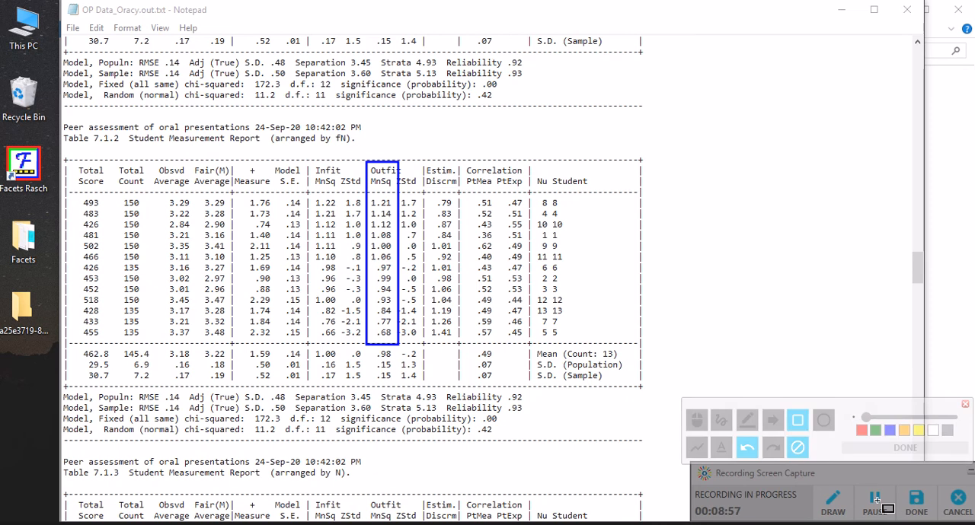
click(905, 448)
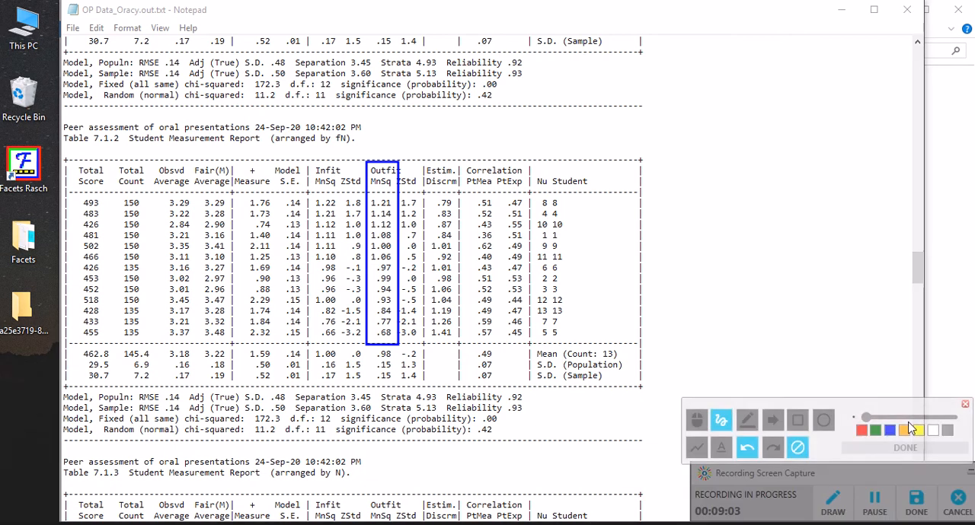
click(797, 421)
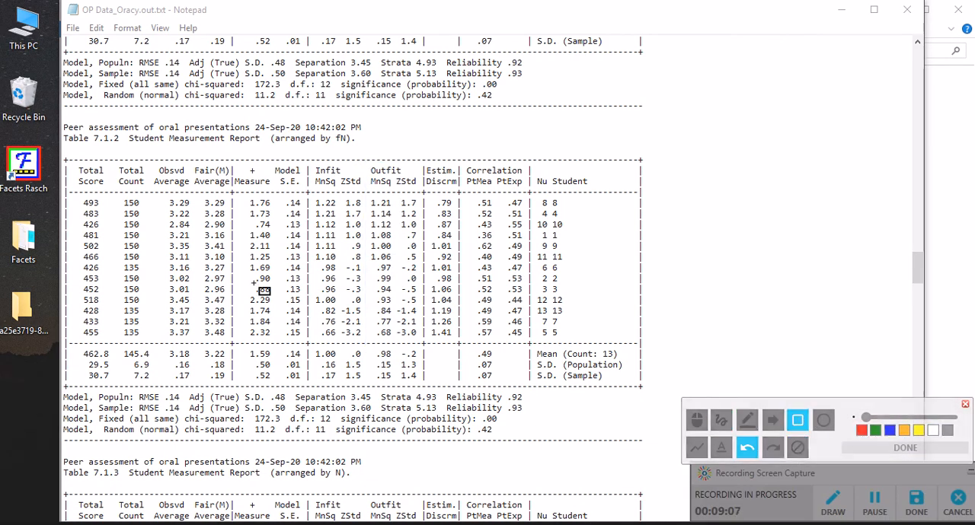
Draw a rectangle around Separation 3.45, Strata 4.93 and Reliability .92 on the Populn model line.
click(889, 429)
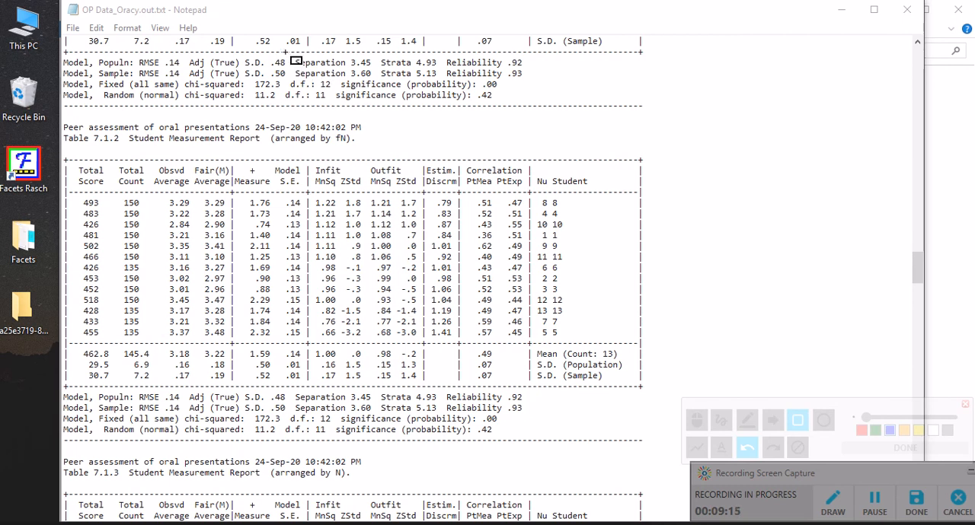
drag(289, 53, 525, 74)
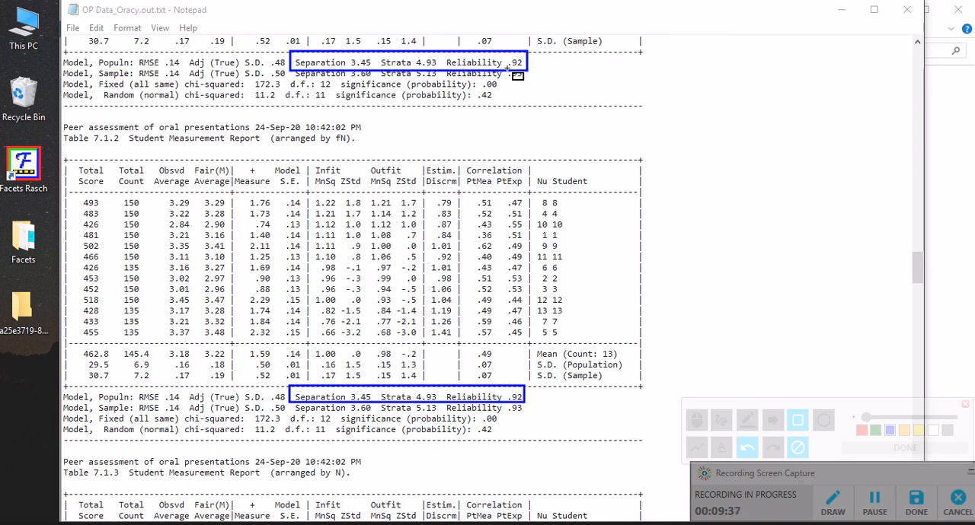
mouse_move(539, 84)
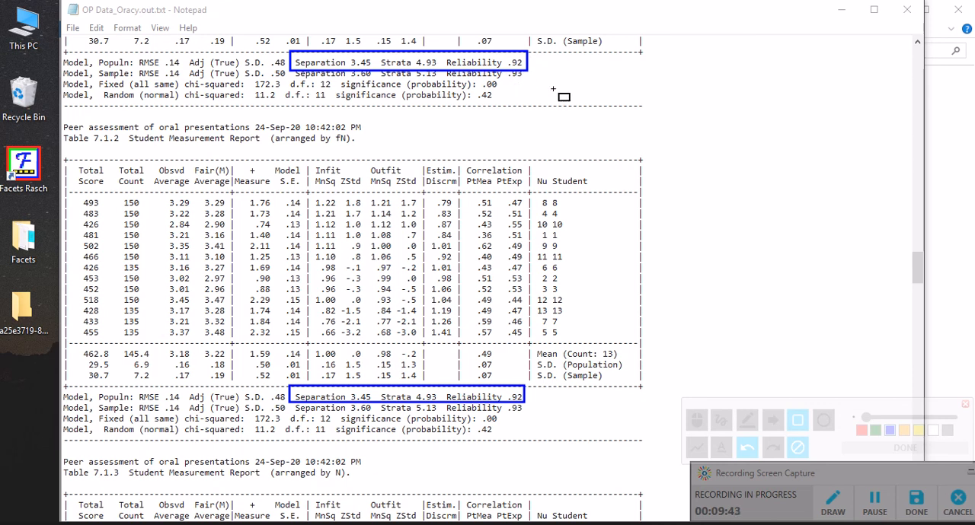
mouse_move(362, 73)
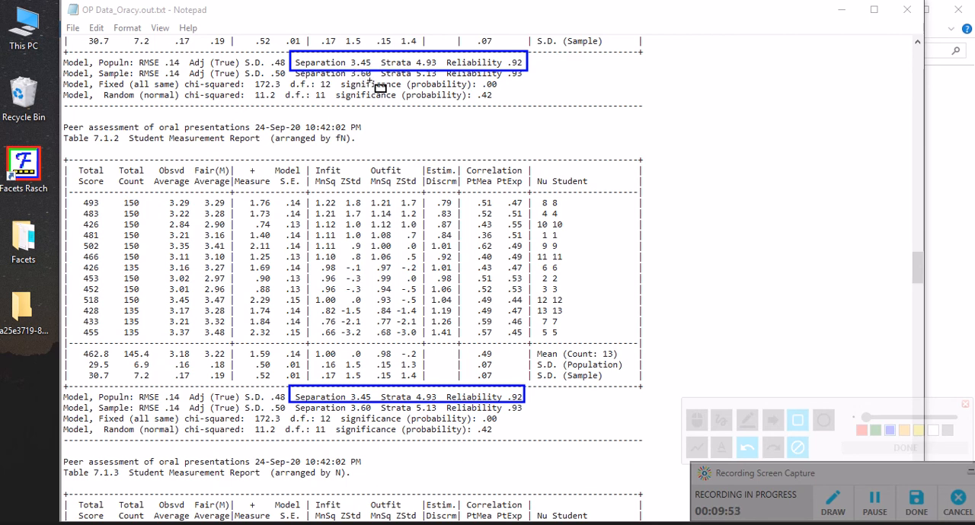
mouse_move(393, 110)
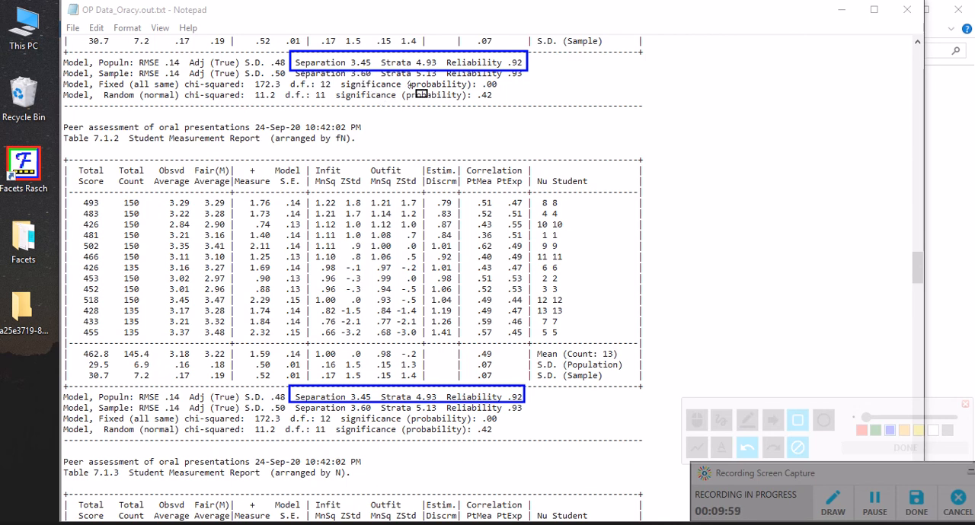
mouse_move(545, 116)
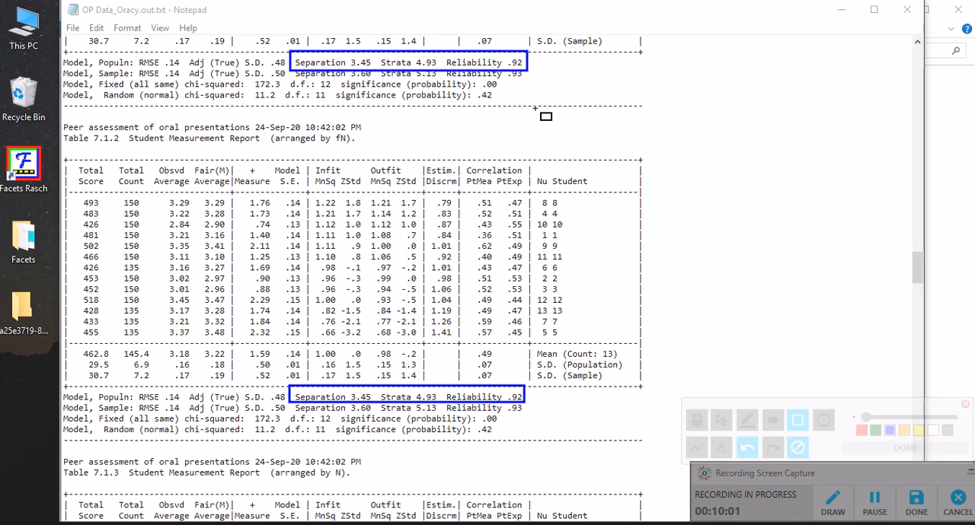